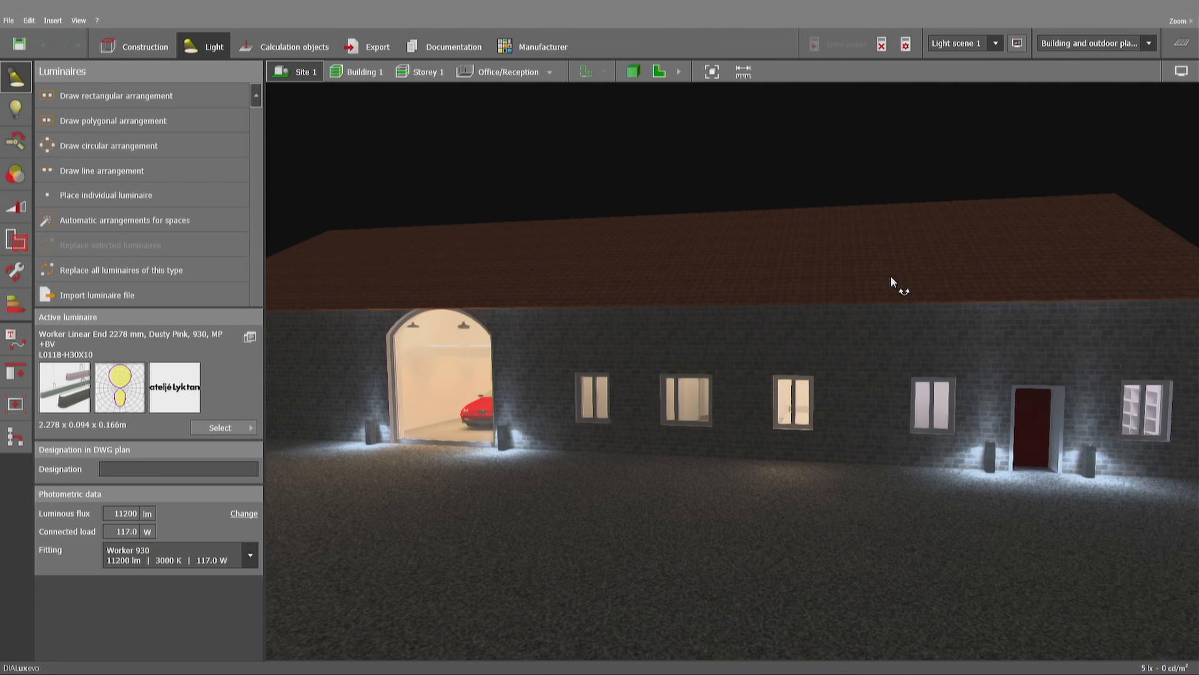
{"action": "mouse_move", "coordinate": [837, 288]}
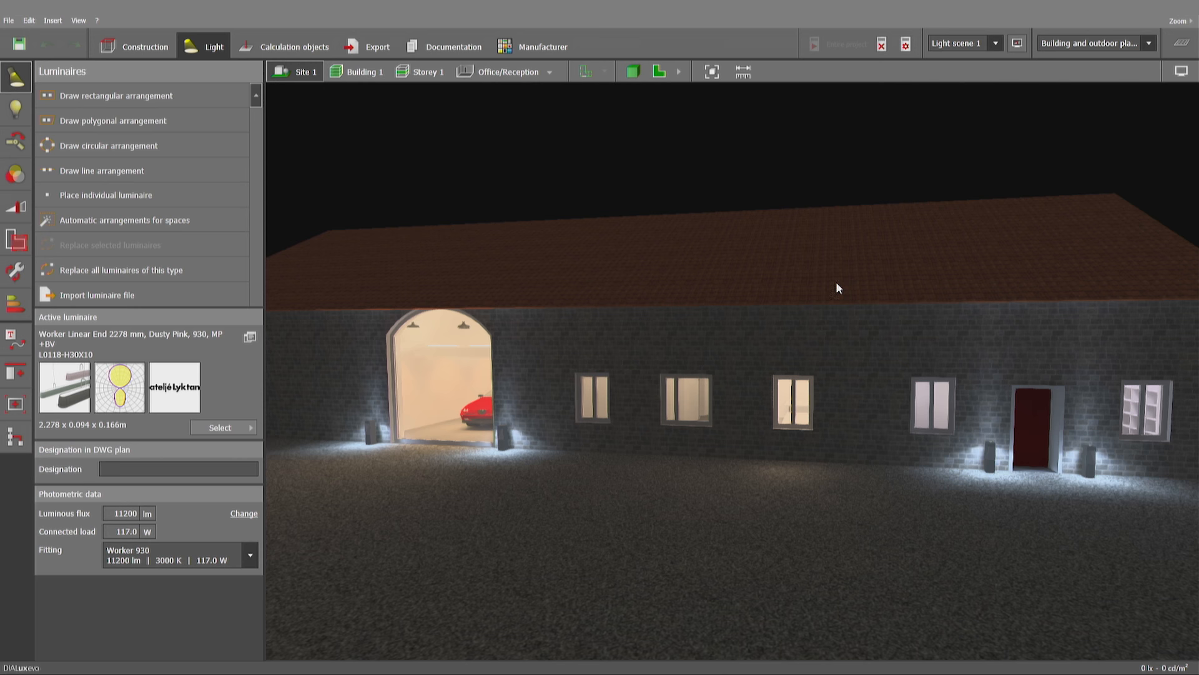
{"action": "mouse_move", "coordinate": [664, 334]}
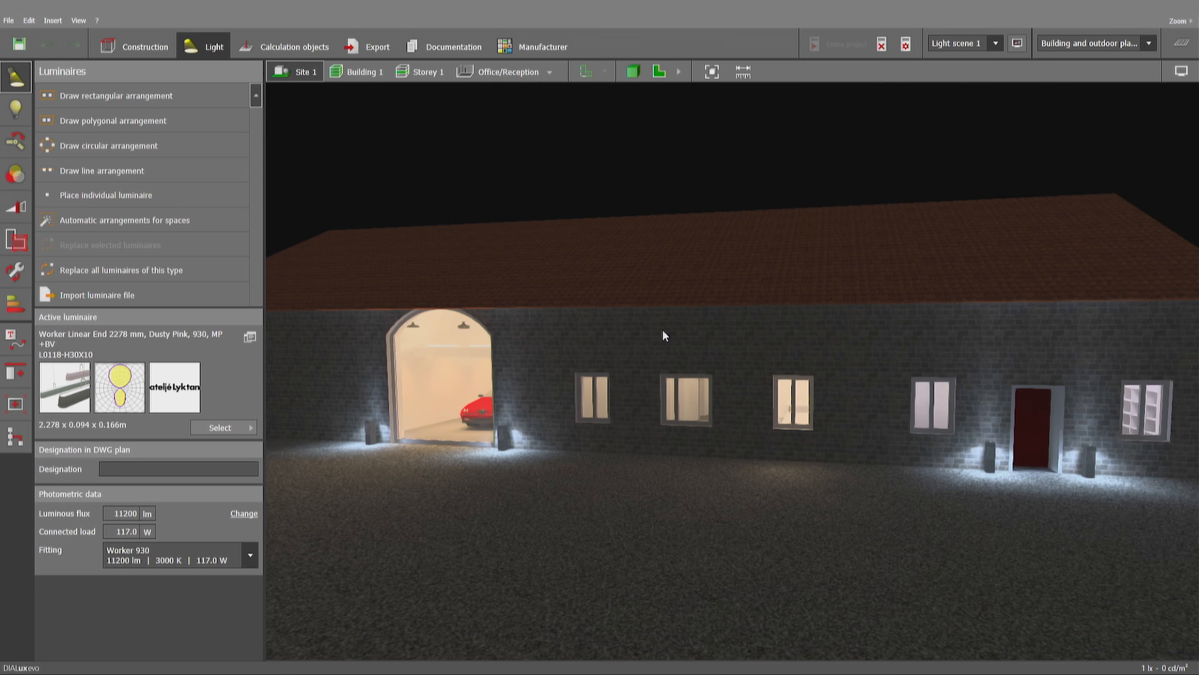
{"action": "mouse_move", "coordinate": [939, 475]}
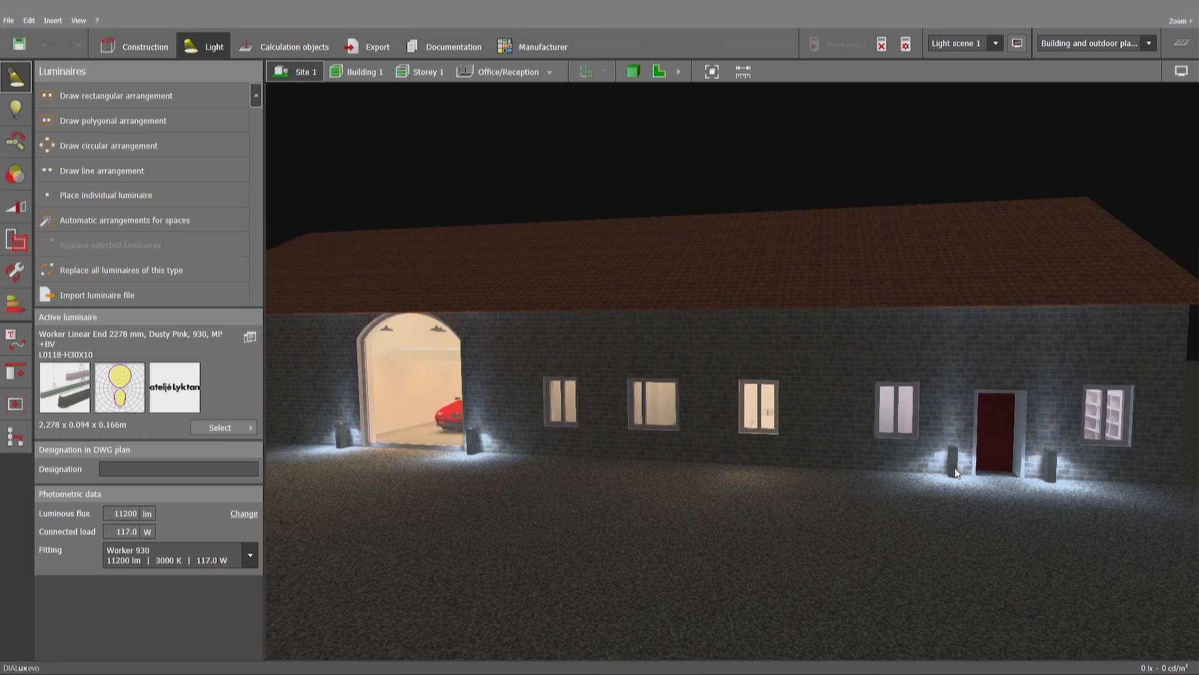
Step: Show the 3D view's white balance and brightness settings, manual white balance 4001 K
{"action": "left_click", "coordinate": [1180, 71]}
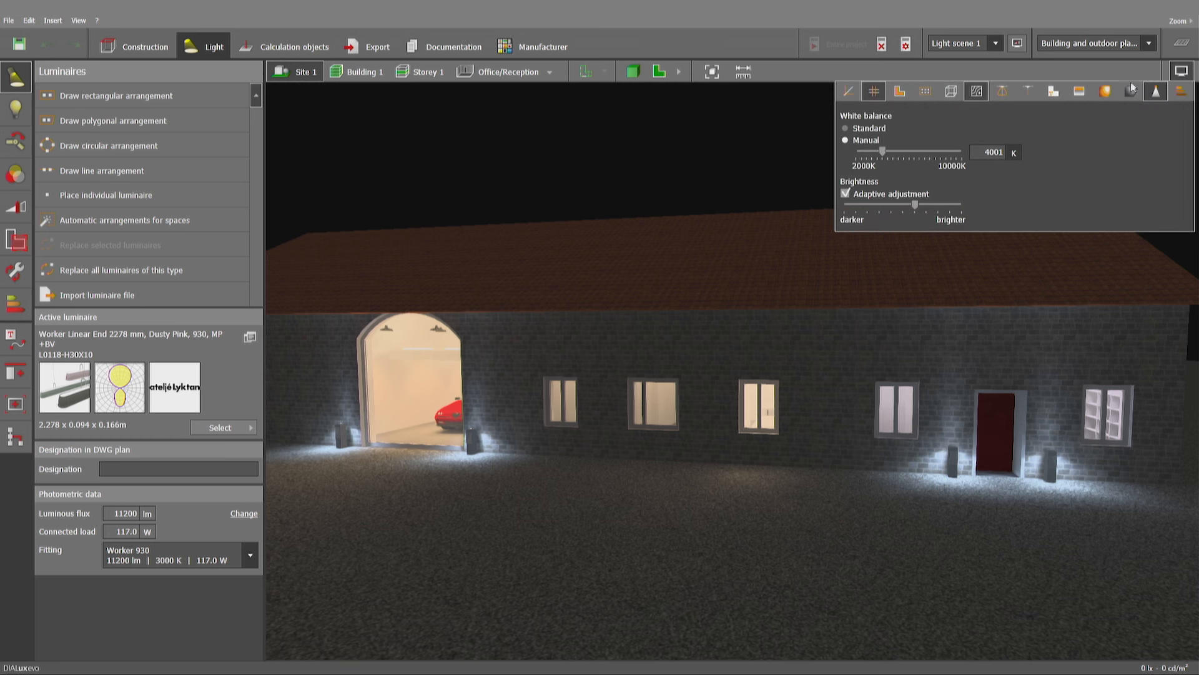
{"action": "left_click", "coordinate": [1105, 92]}
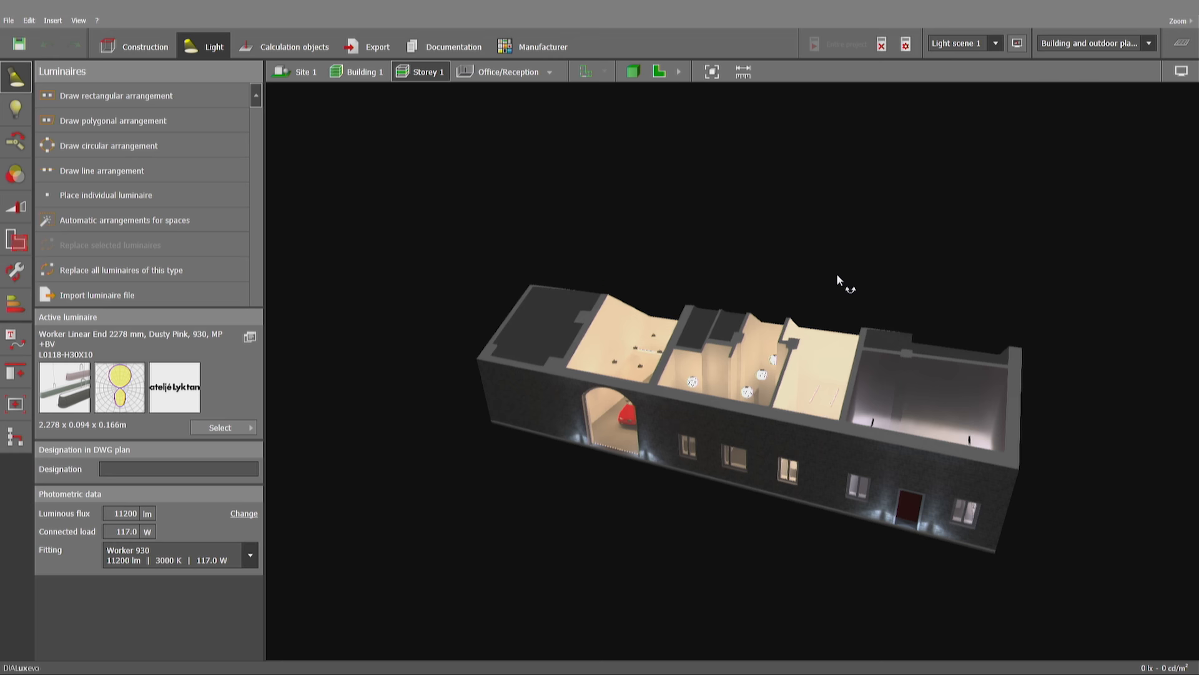
{"action": "mouse_move", "coordinate": [279, 86]}
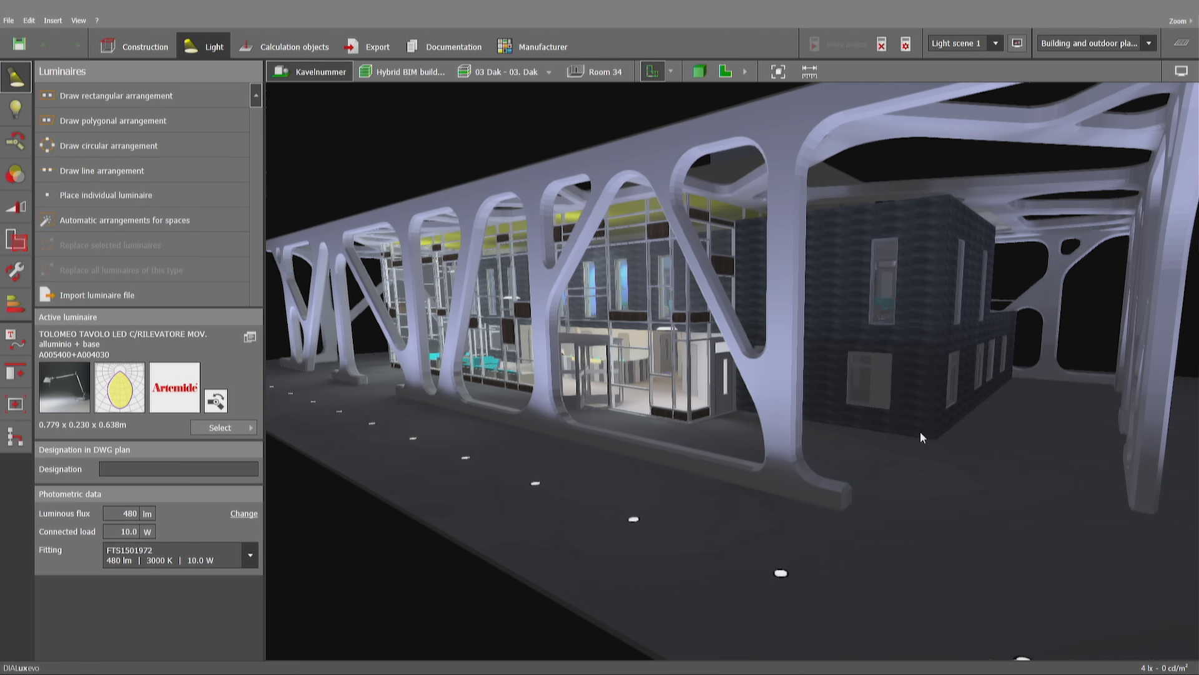
{"action": "mouse_move", "coordinate": [916, 443]}
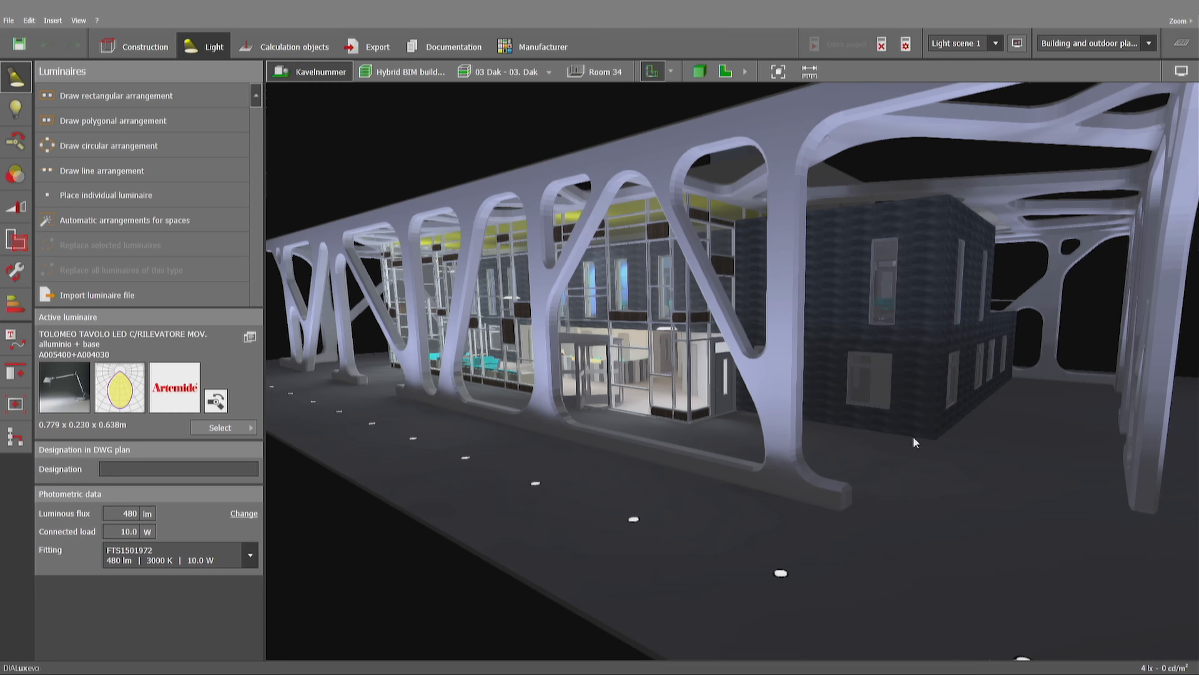
{"action": "mouse_move", "coordinate": [619, 249]}
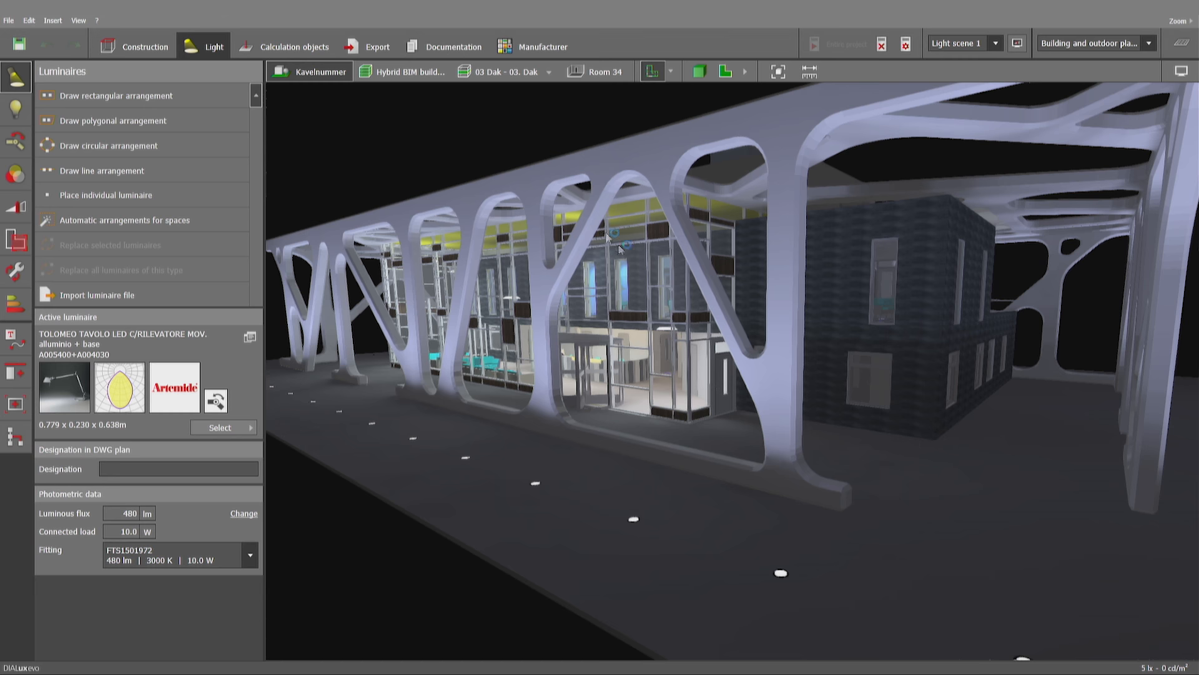
{"action": "mouse_move", "coordinate": [486, 156]}
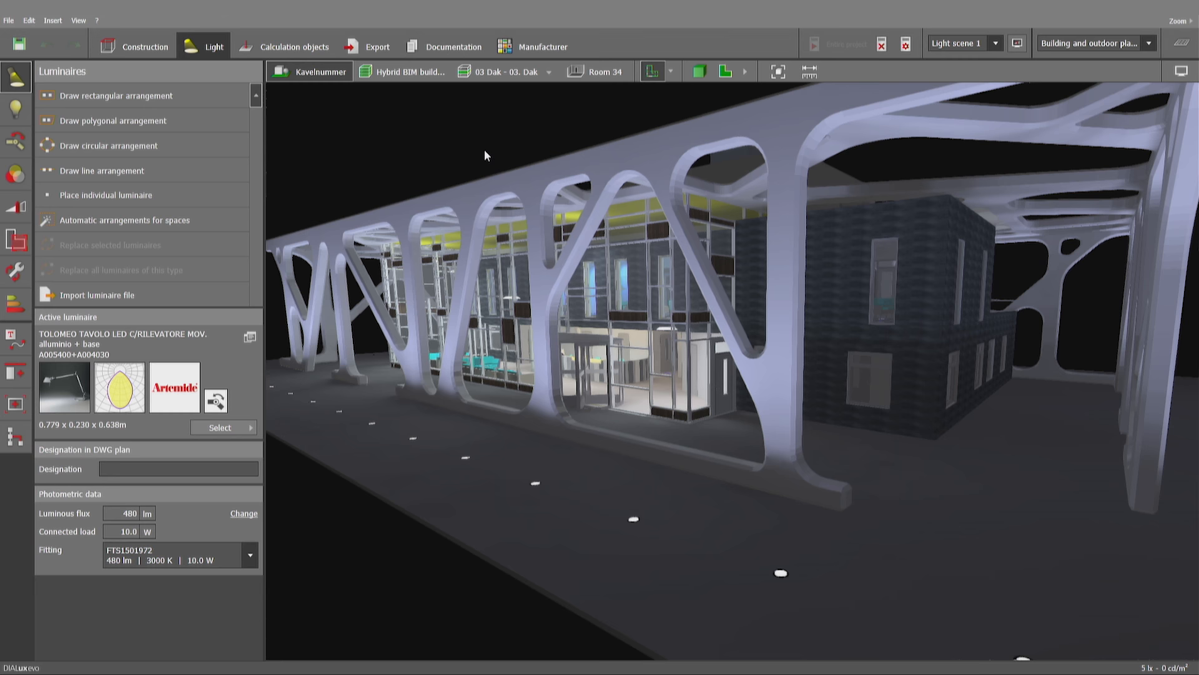
{"action": "mouse_move", "coordinate": [498, 138]}
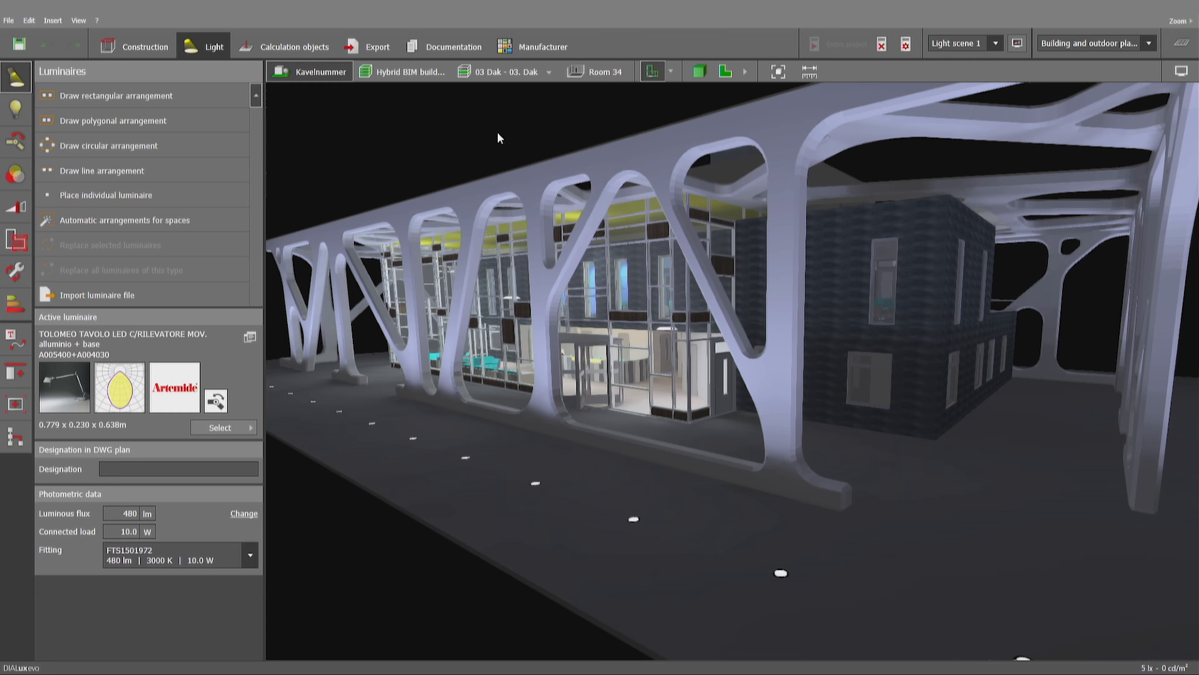
Step: Browse the manufacturer strip via Luxiona and show Lival's web page
{"action": "left_click", "coordinate": [542, 46]}
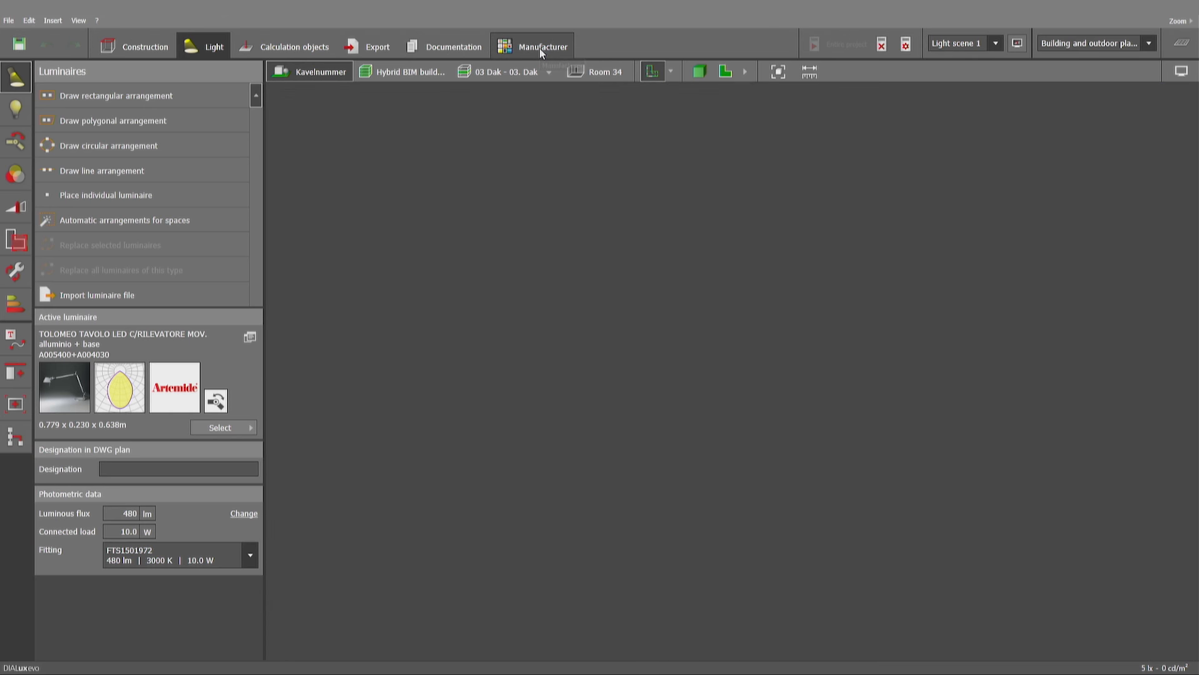
{"action": "left_click", "coordinate": [542, 47]}
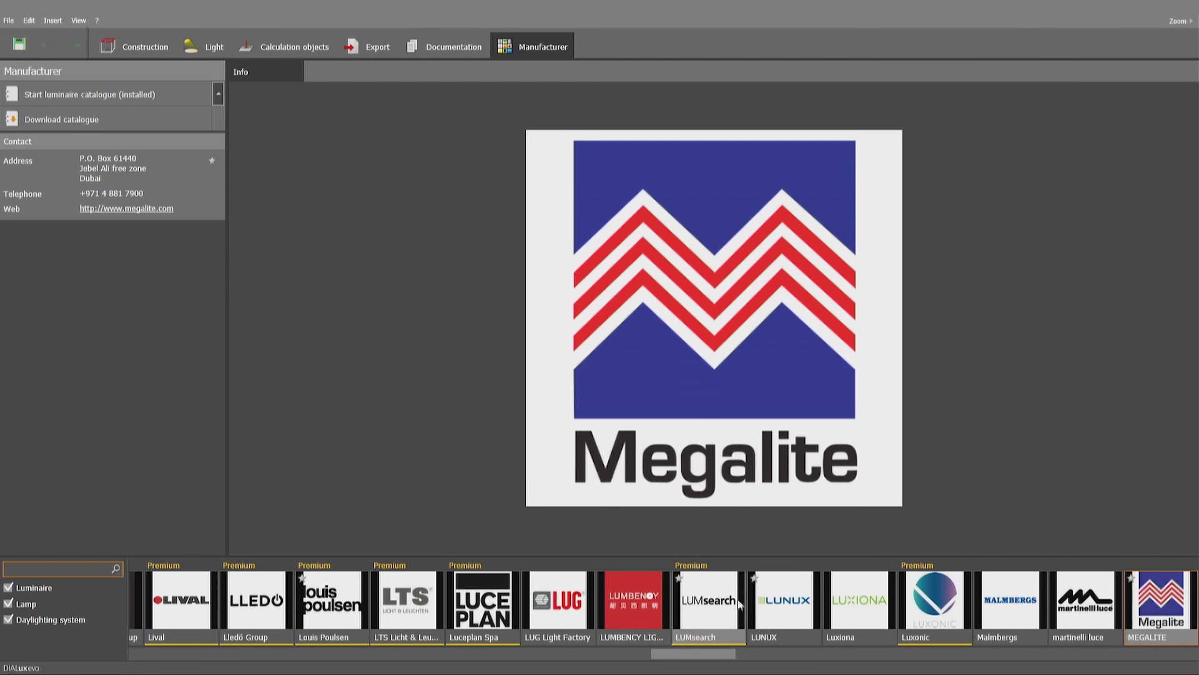
{"action": "left_click", "coordinate": [858, 601]}
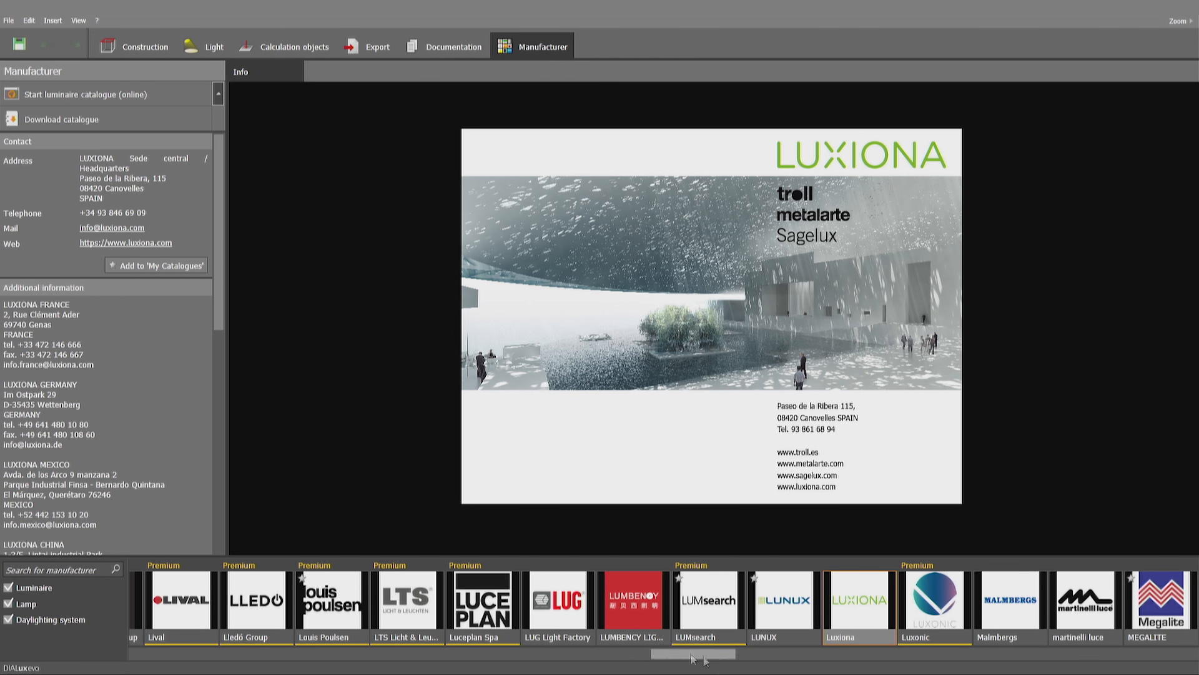
{"action": "left_click", "coordinate": [180, 601]}
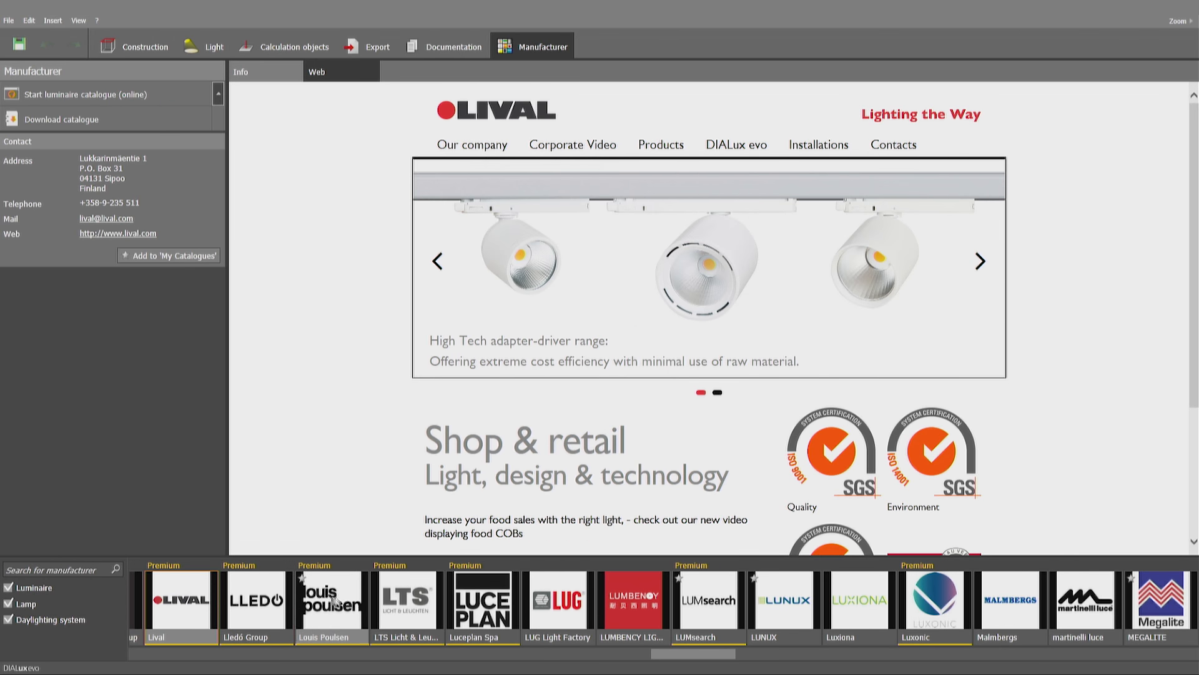
Step: Show Louis Poulsen's German web page and Copenhagen contact details
{"action": "left_click", "coordinate": [331, 601]}
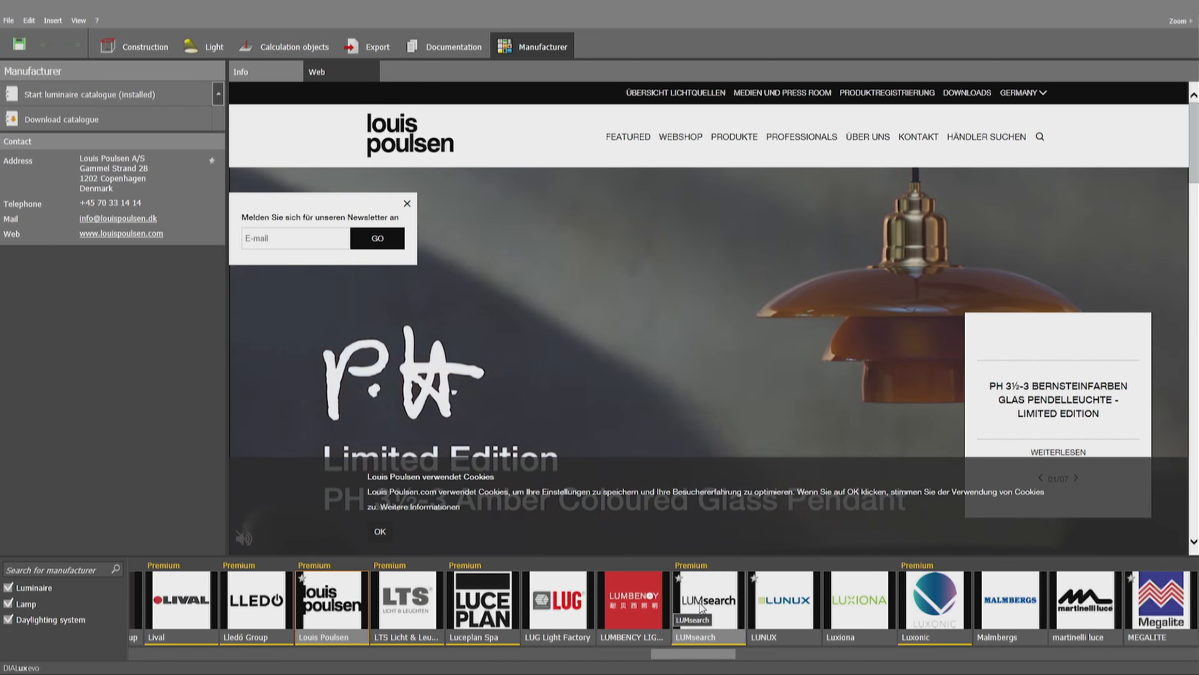
{"action": "left_click", "coordinate": [707, 601]}
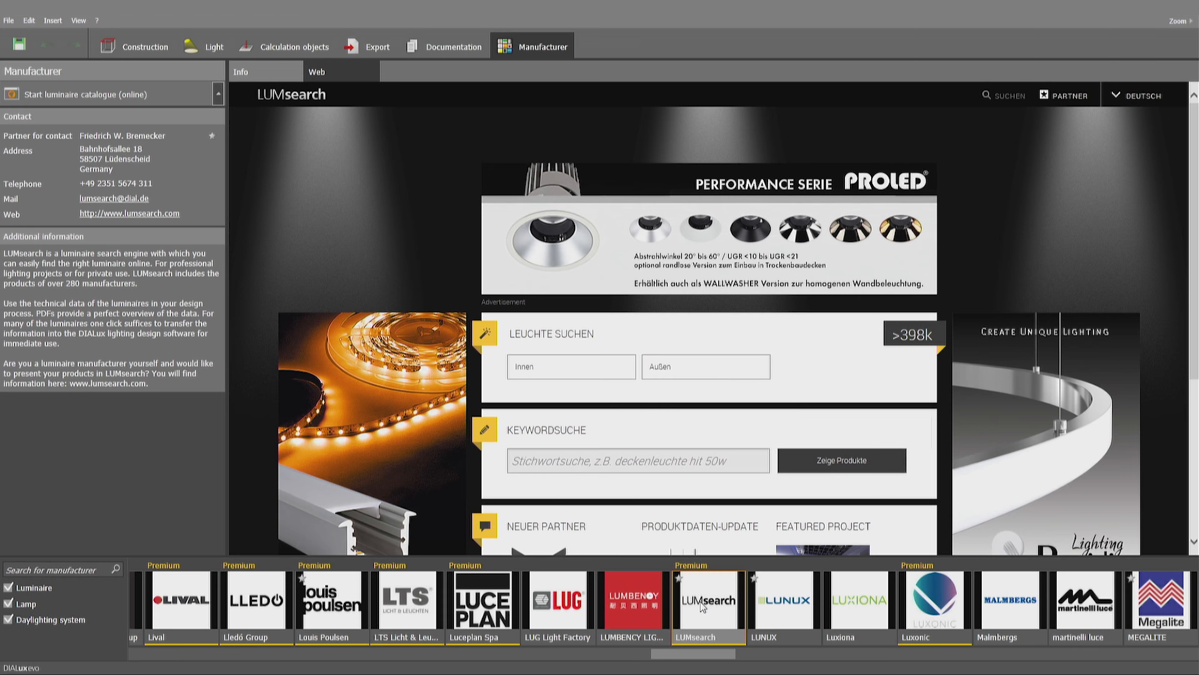
{"action": "mouse_move", "coordinate": [1146, 99]}
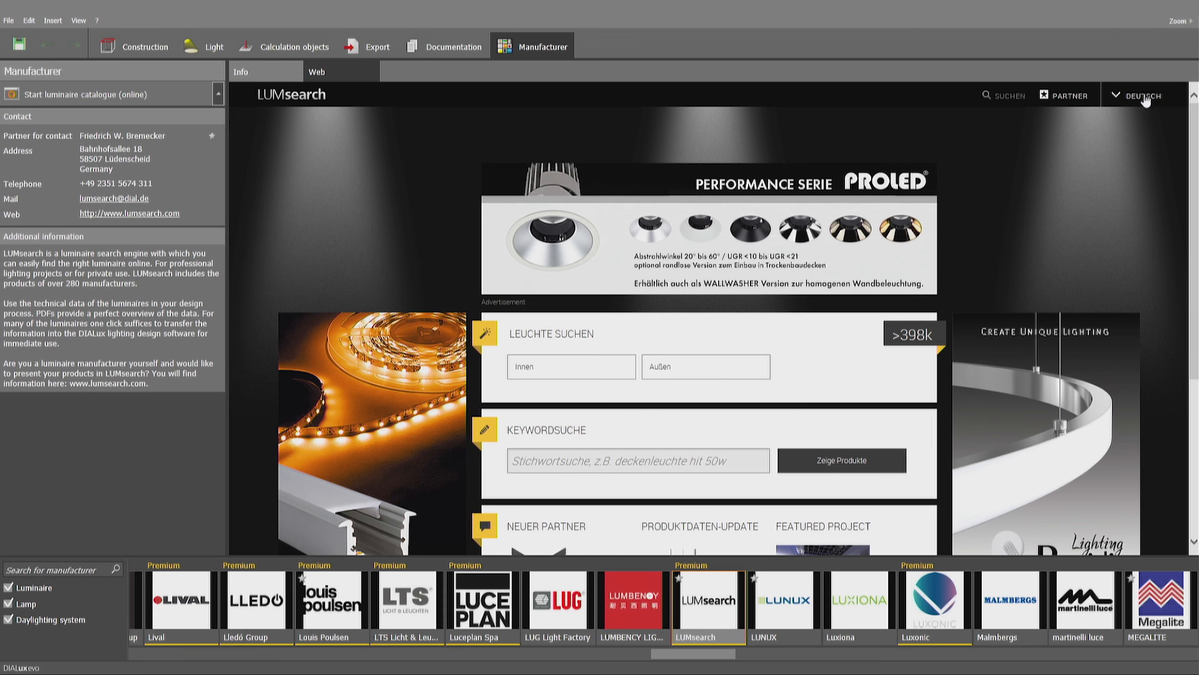
Step: Switch the LUMsearch page language from Deutsch to English
{"action": "left_click", "coordinate": [1141, 95]}
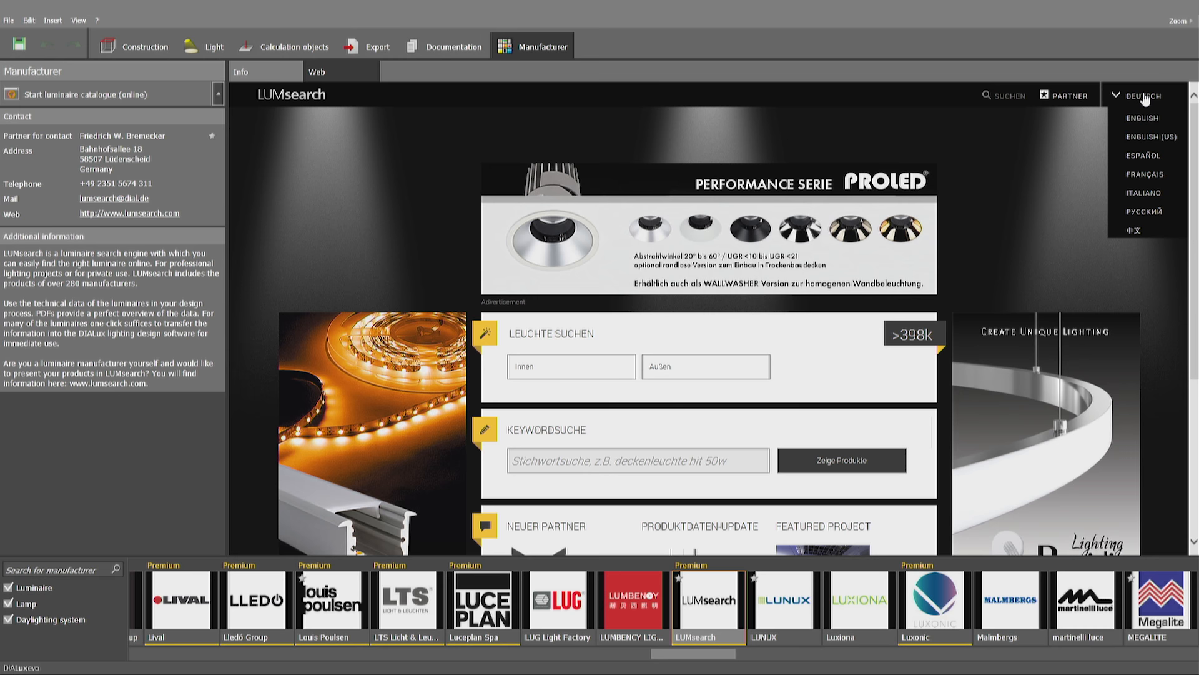
{"action": "mouse_move", "coordinate": [1142, 122]}
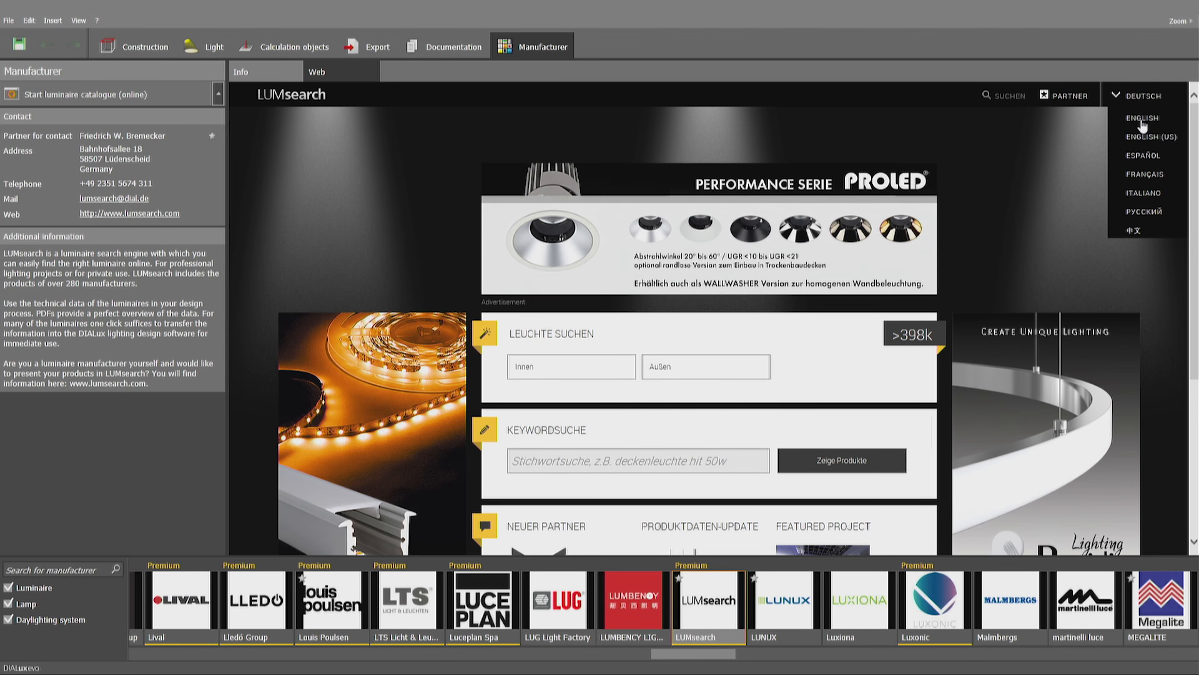
{"action": "left_click", "coordinate": [1142, 117]}
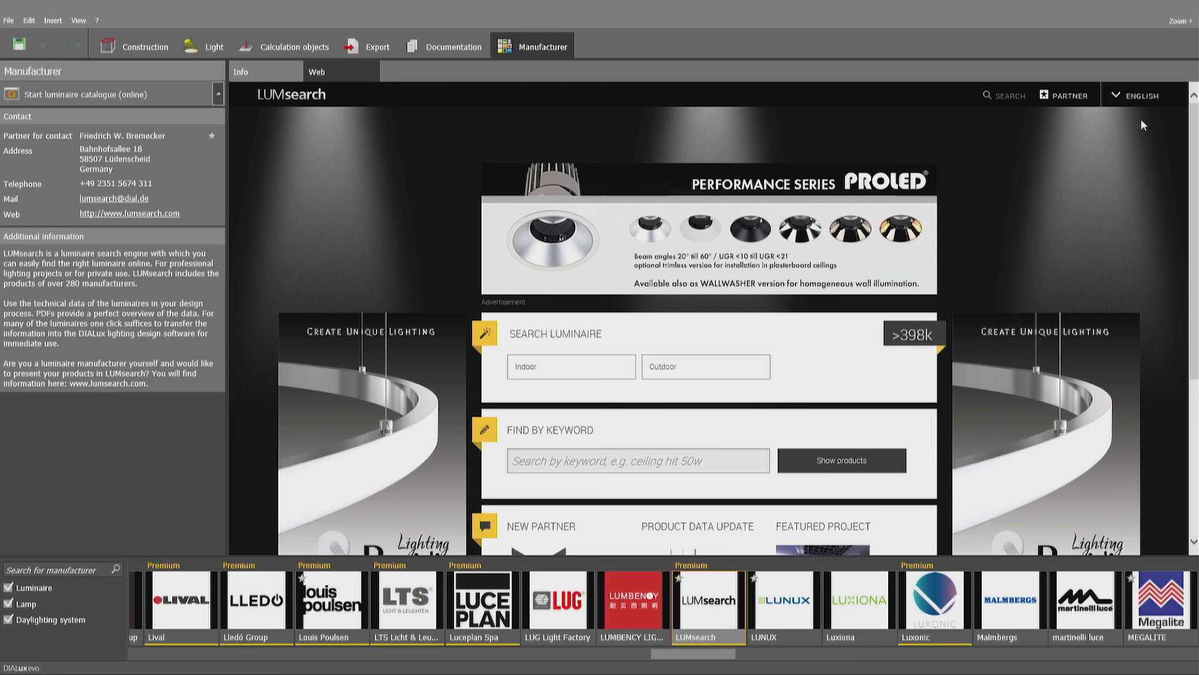